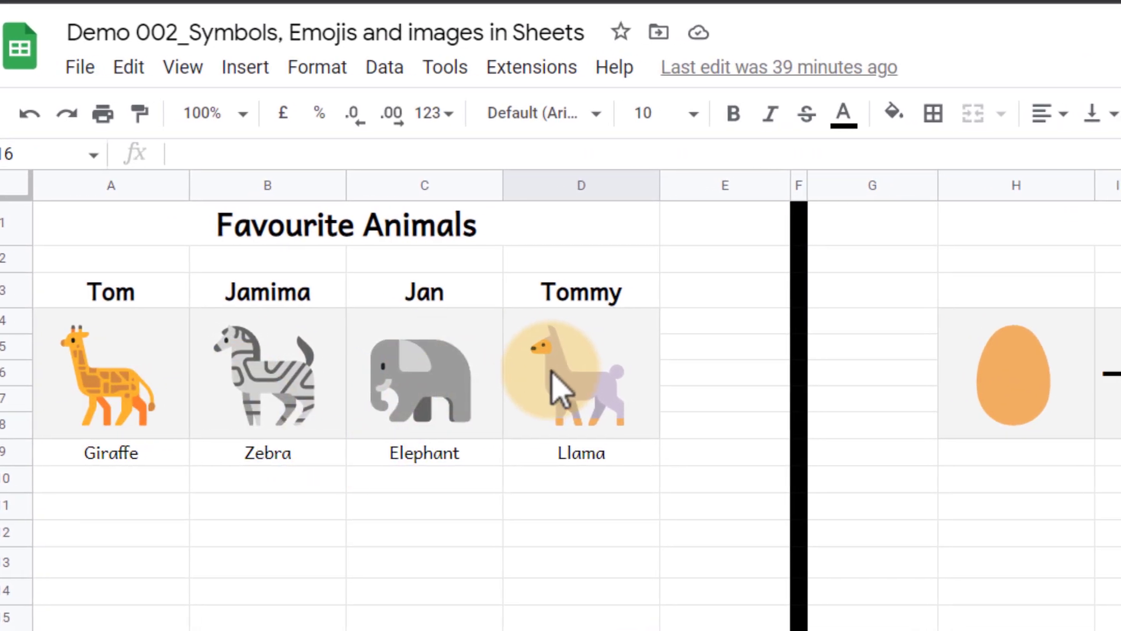
Start a formula reading "=char(" in Tom's favourite-animal picture cell A4:A8.
{"action": "scroll", "scroll_direction": "right", "scroll_amount": 3}
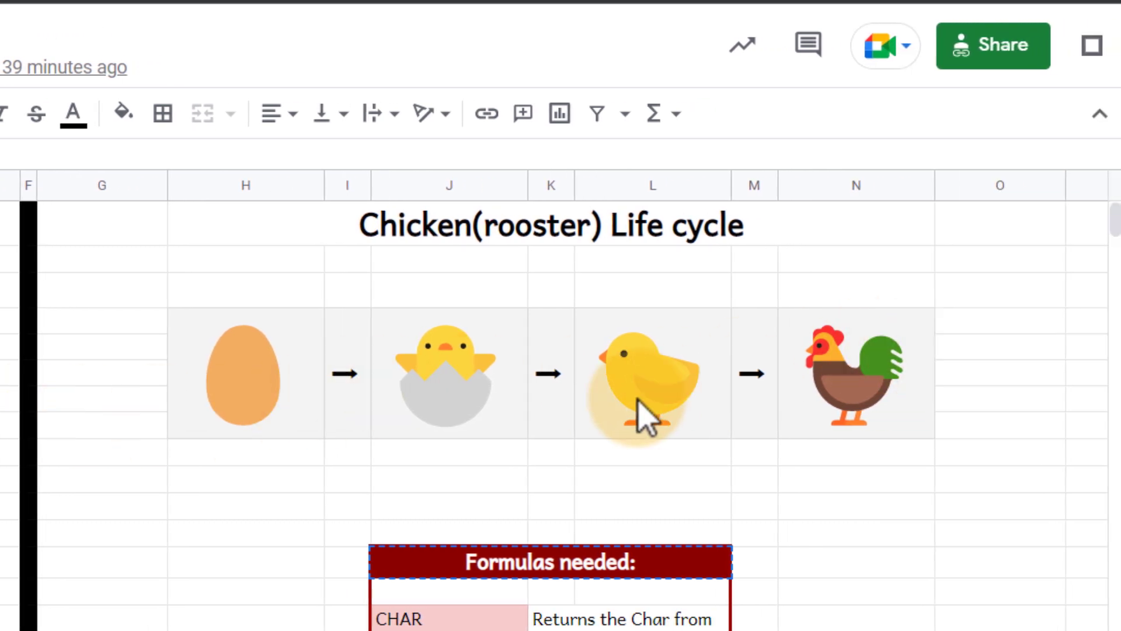
{"action": "mouse_move", "coordinate": [640, 411]}
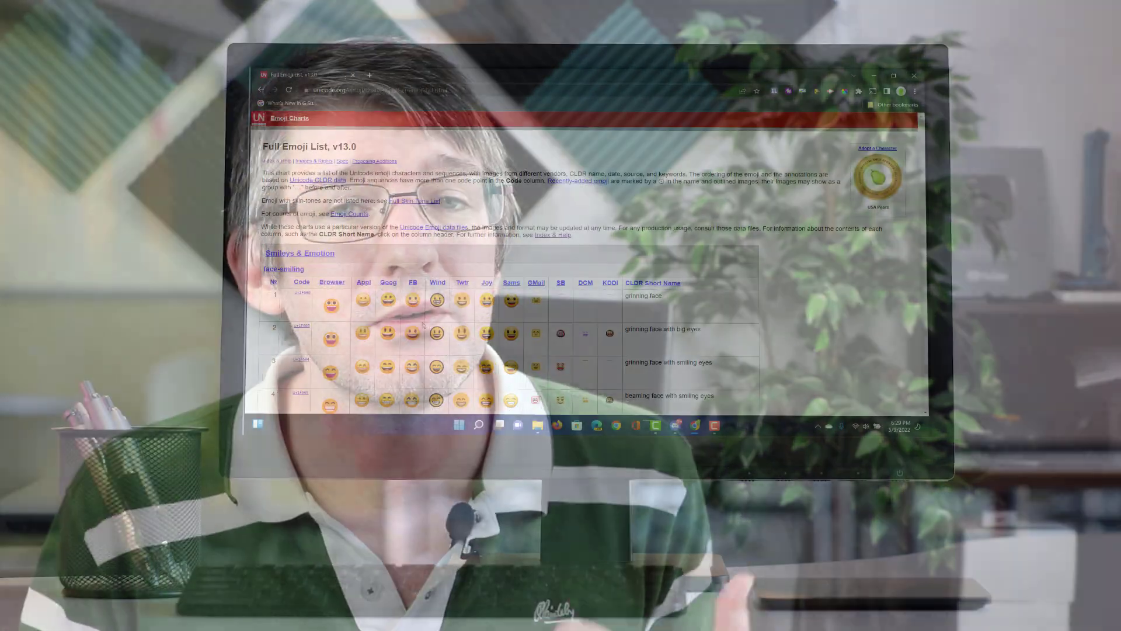
{"action": "scroll", "scroll_direction": "down", "scroll_amount": 3}
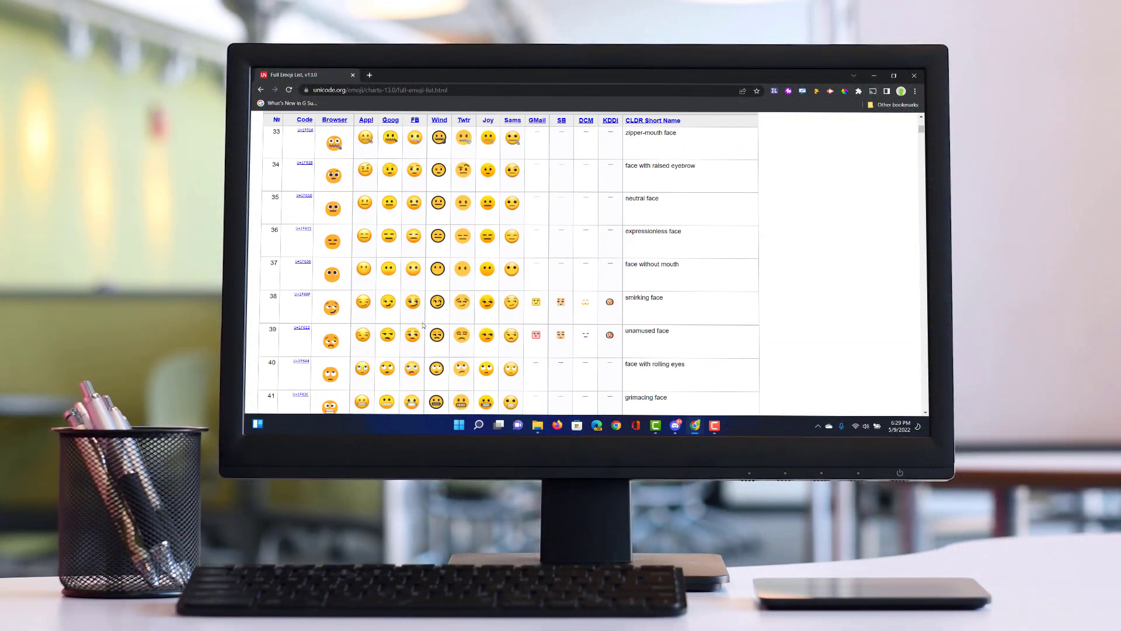
{"action": "scroll", "scroll_direction": "down", "scroll_amount": 3}
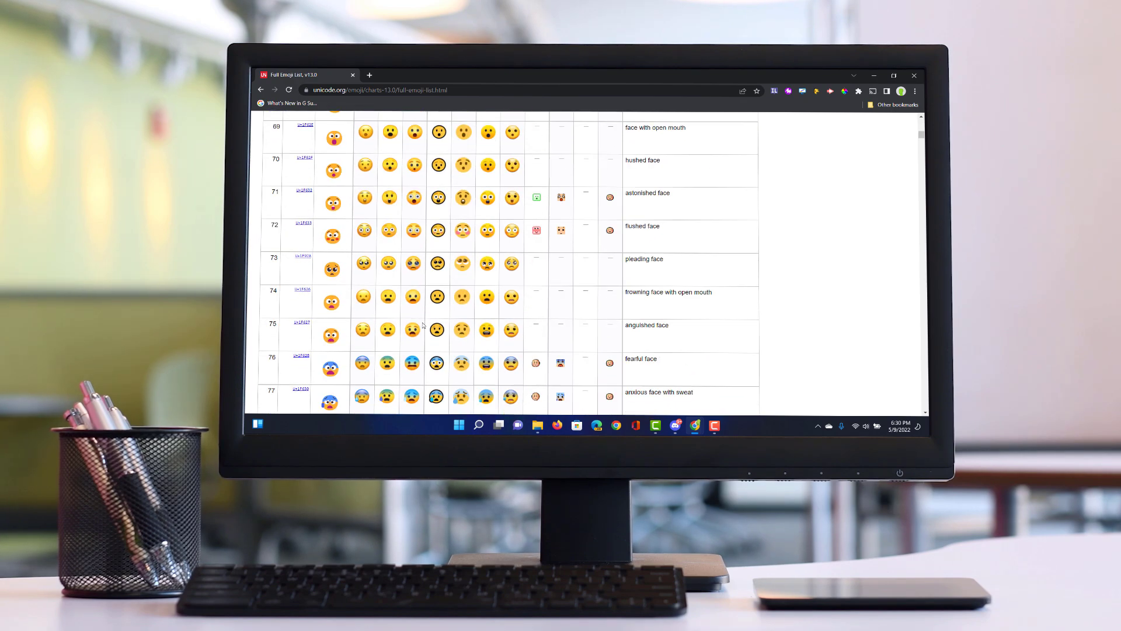
{"action": "scroll", "scroll_direction": "down", "scroll_amount": 3}
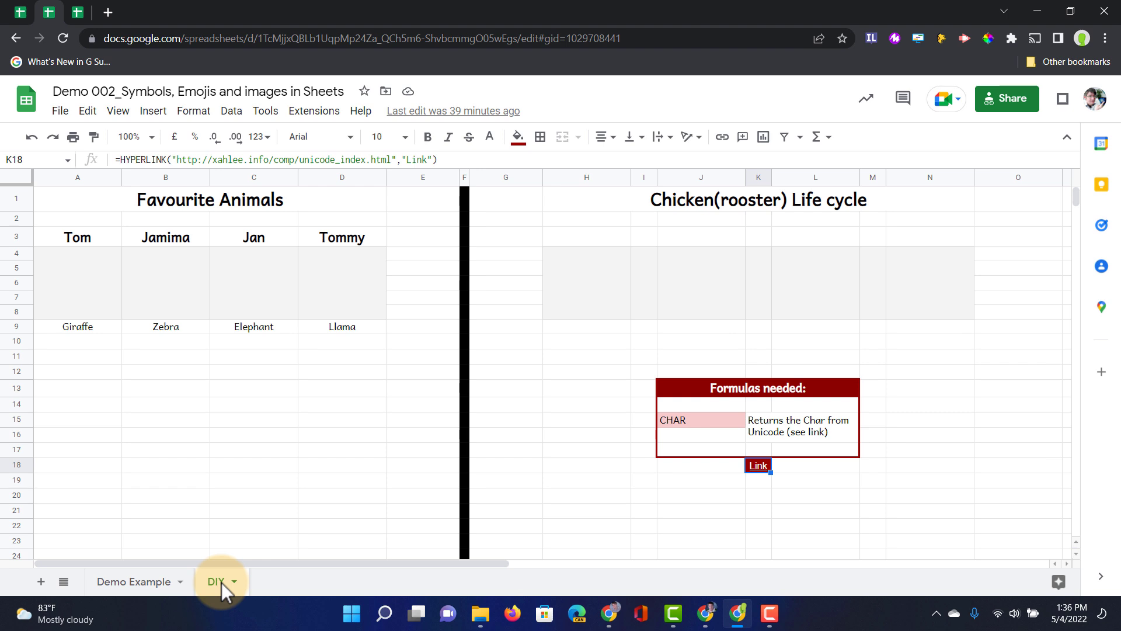
{"action": "mouse_move", "coordinate": [538, 466]}
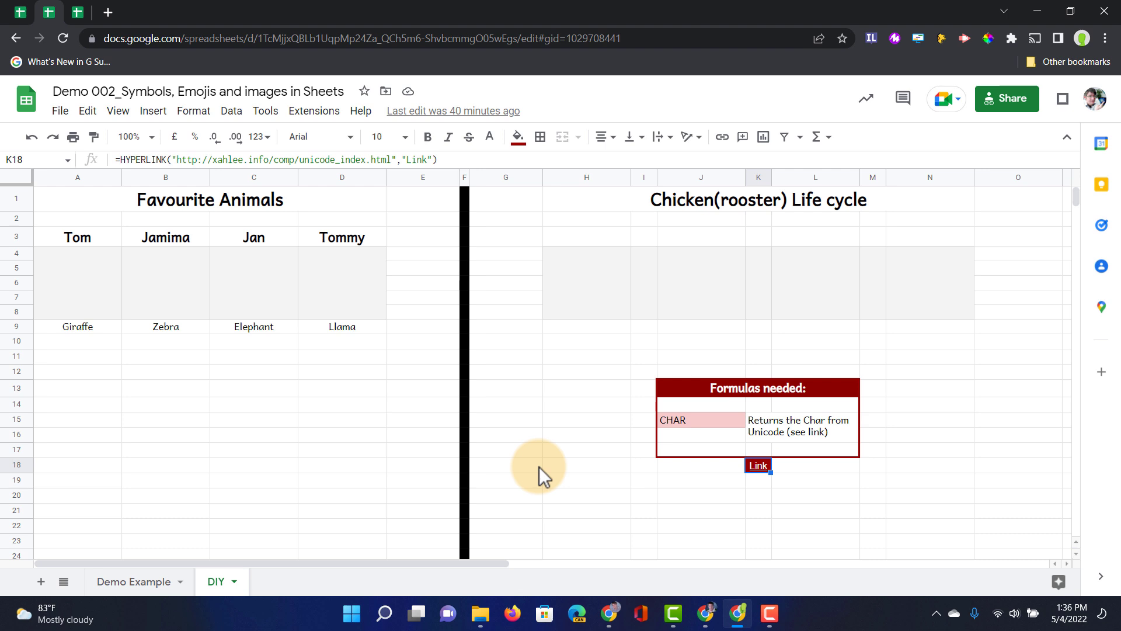
{"action": "mouse_move", "coordinate": [90, 289]}
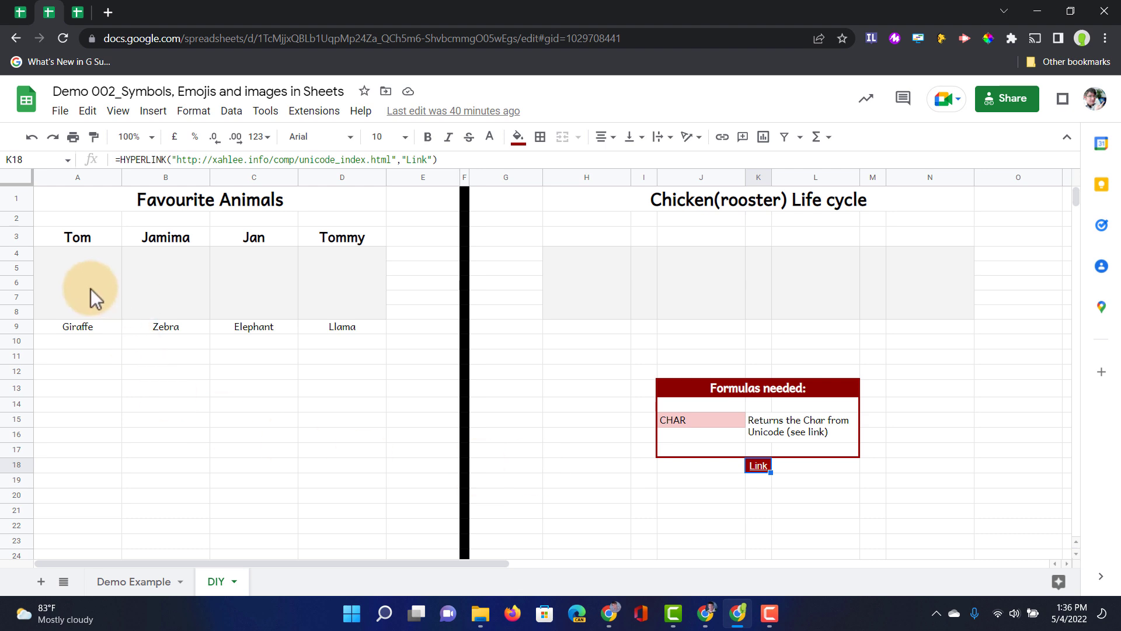
{"action": "mouse_move", "coordinate": [690, 429]}
{"action": "type", "text": "="}
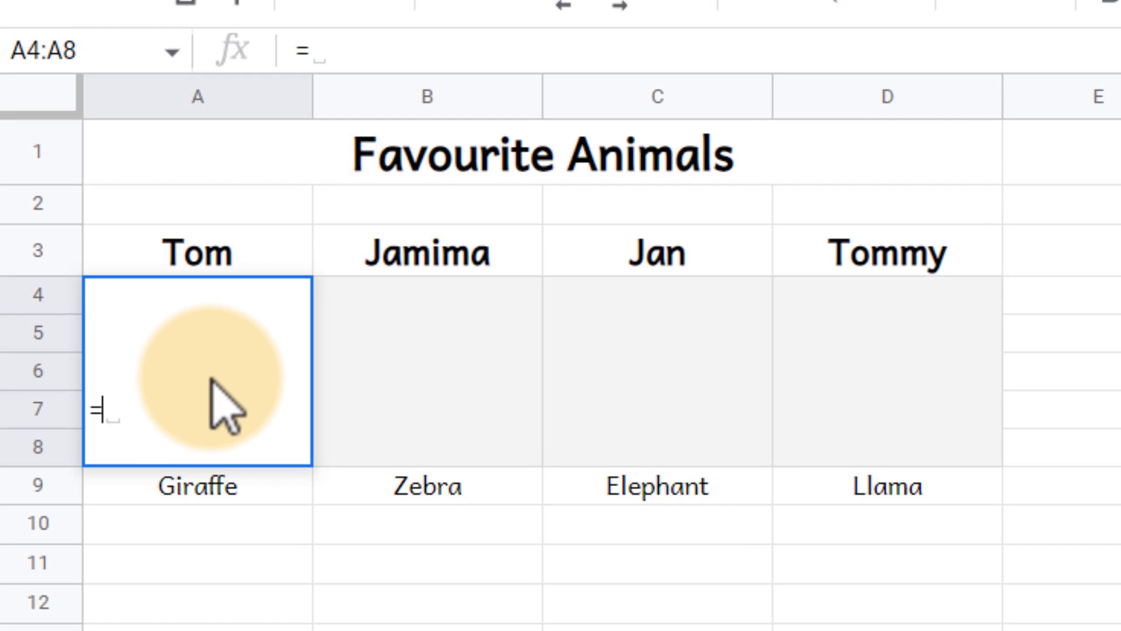
{"action": "type", "text": "char"}
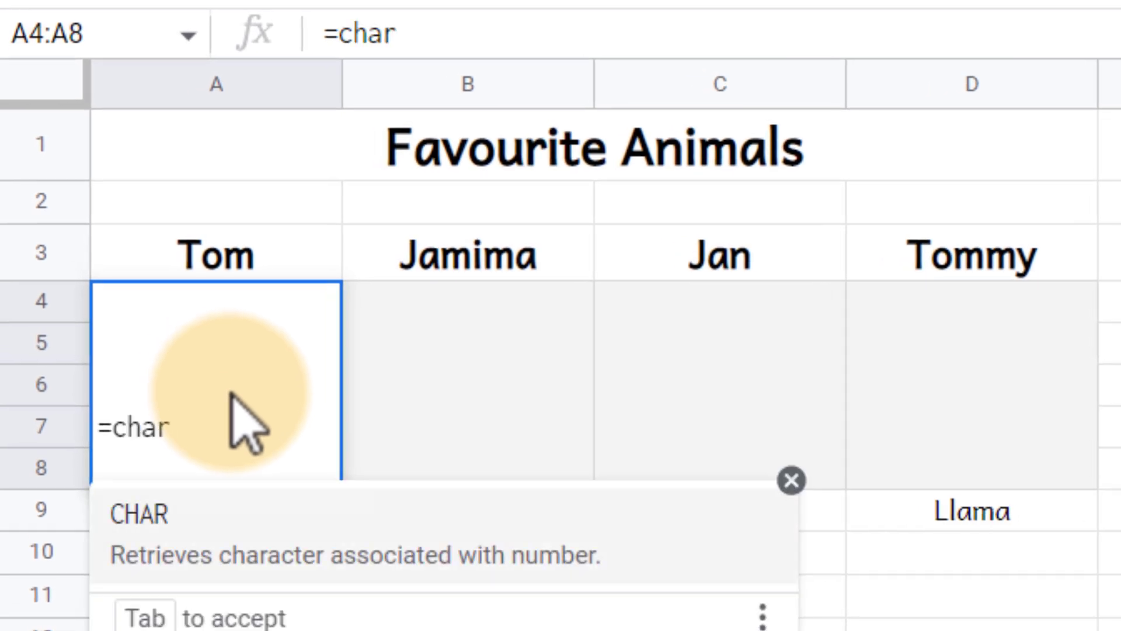
{"action": "type", "text": "("}
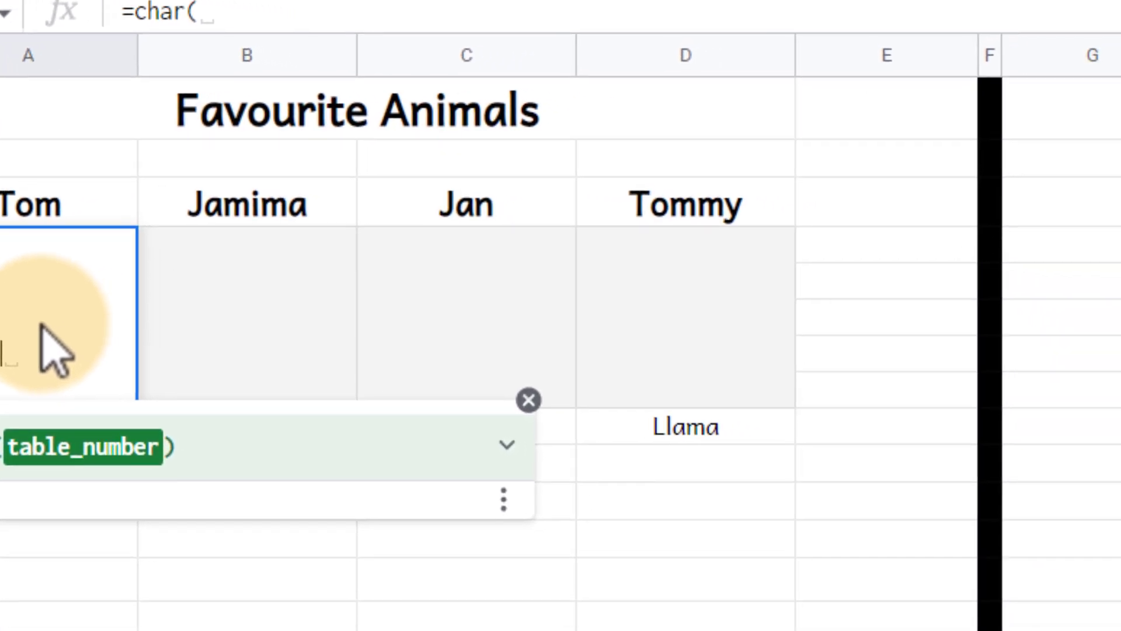
{"action": "scroll", "scroll_direction": "right", "scroll_amount": 3}
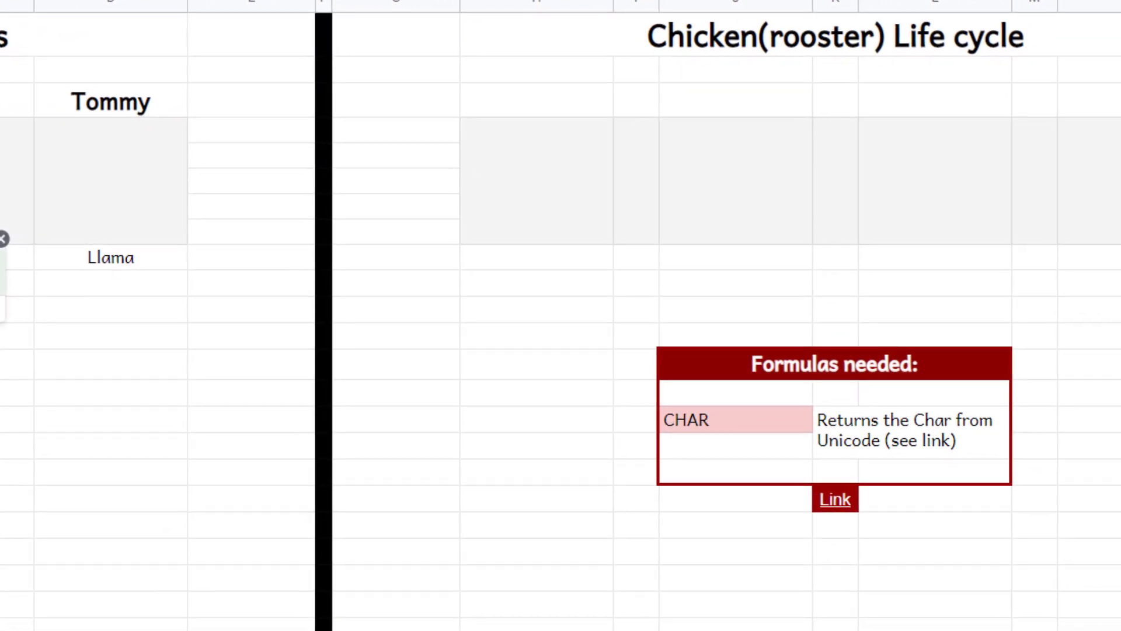
Search the Unicode reference page for "gira" and grab GIRAFFE FACE's decimal ID 129426.
{"action": "left_click", "coordinate": [834, 499]}
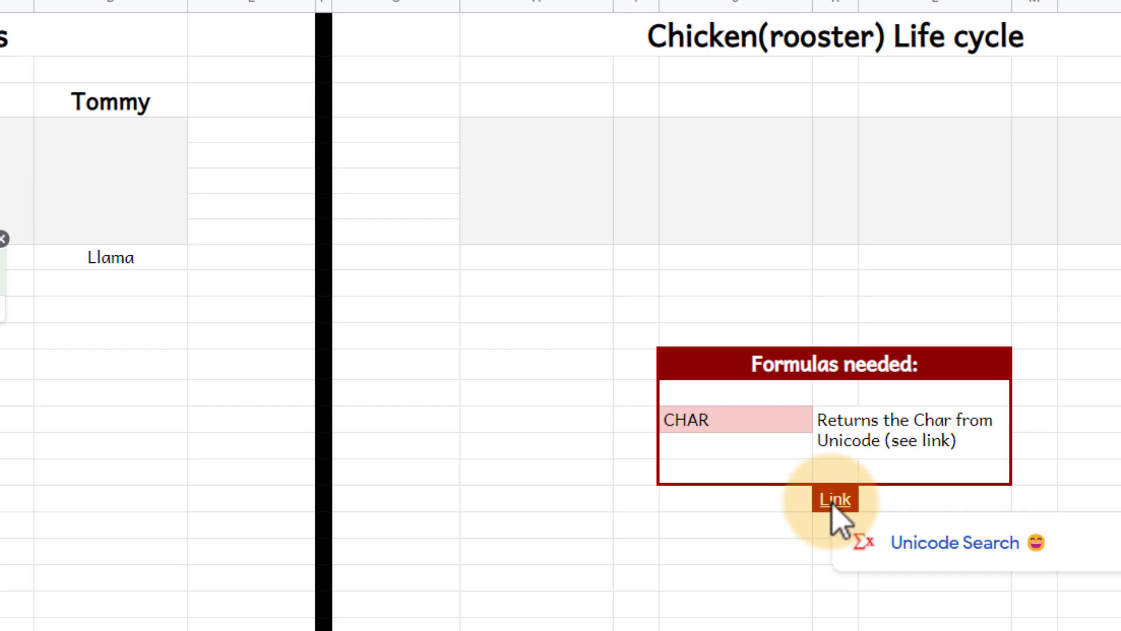
{"action": "left_click", "coordinate": [833, 499]}
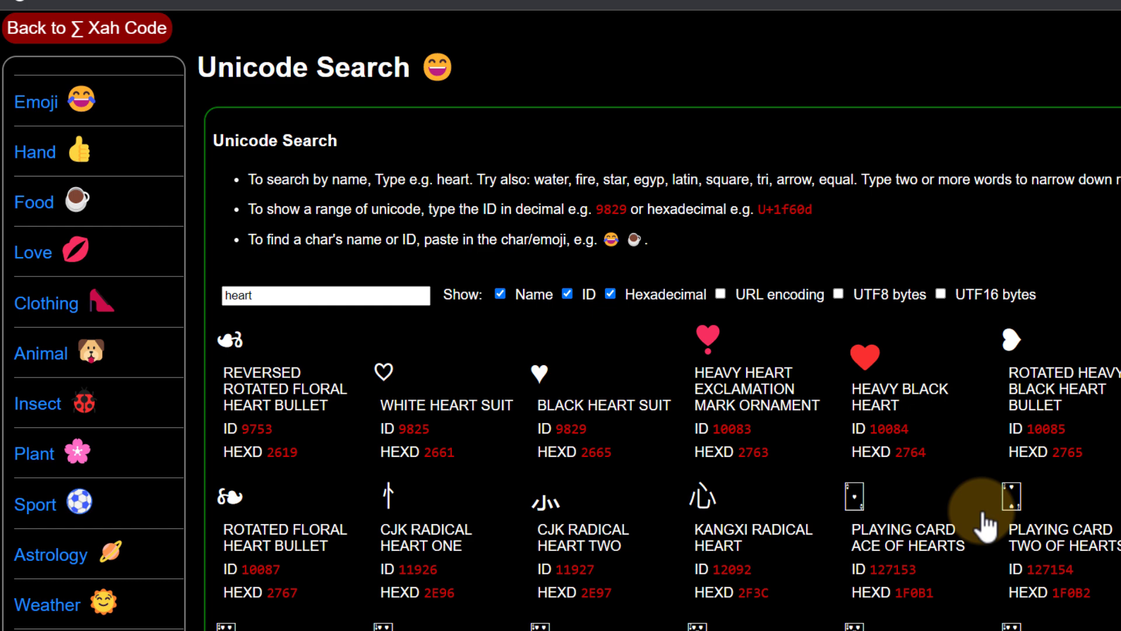
{"action": "mouse_move", "coordinate": [704, 508]}
{"action": "type", "text": "g"}
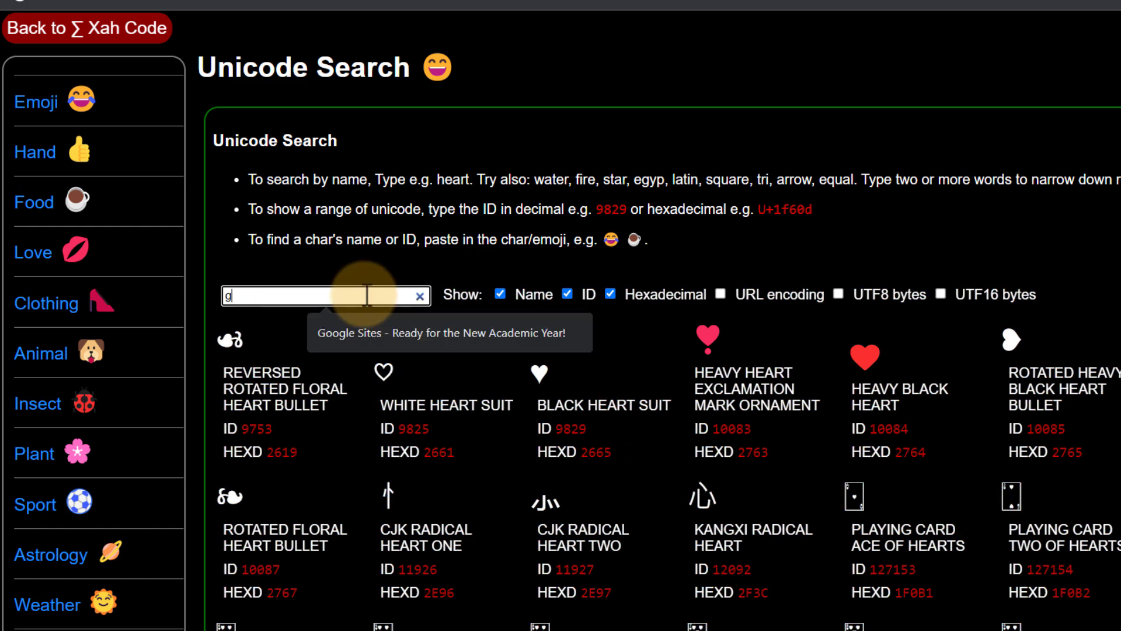
{"action": "type", "text": "ir"}
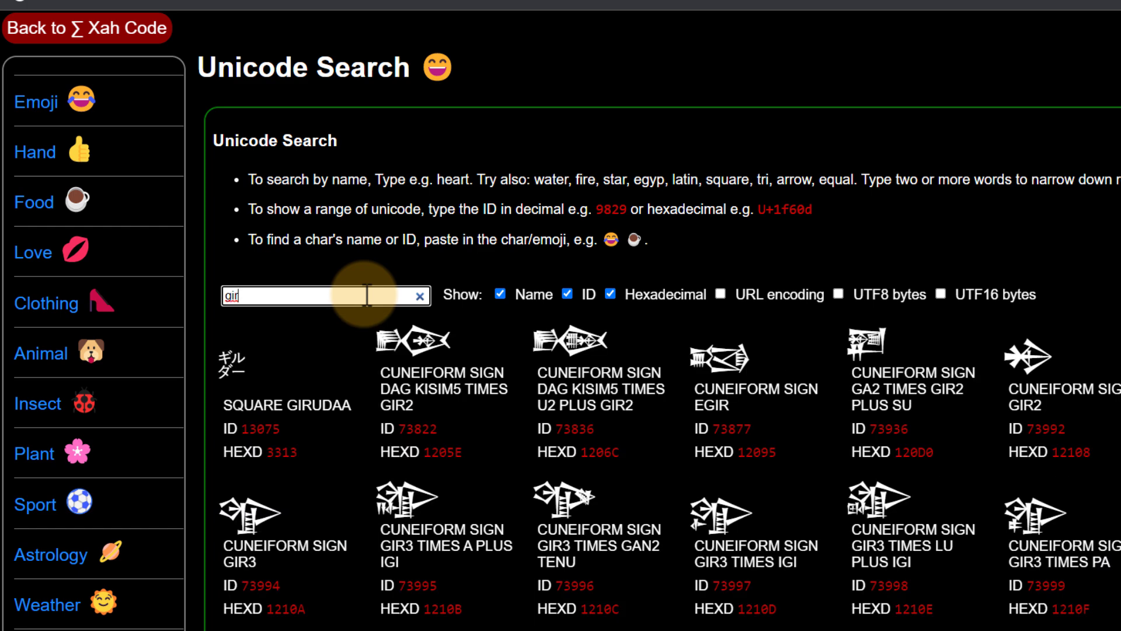
{"action": "type", "text": "a"}
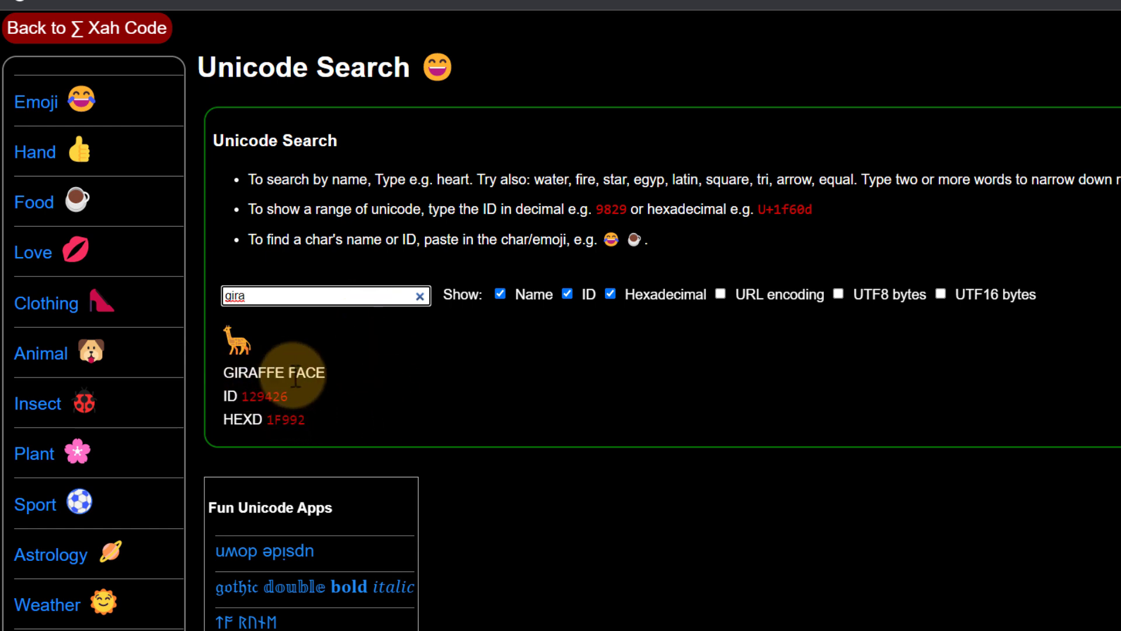
{"action": "double_click", "coordinate": [260, 396]}
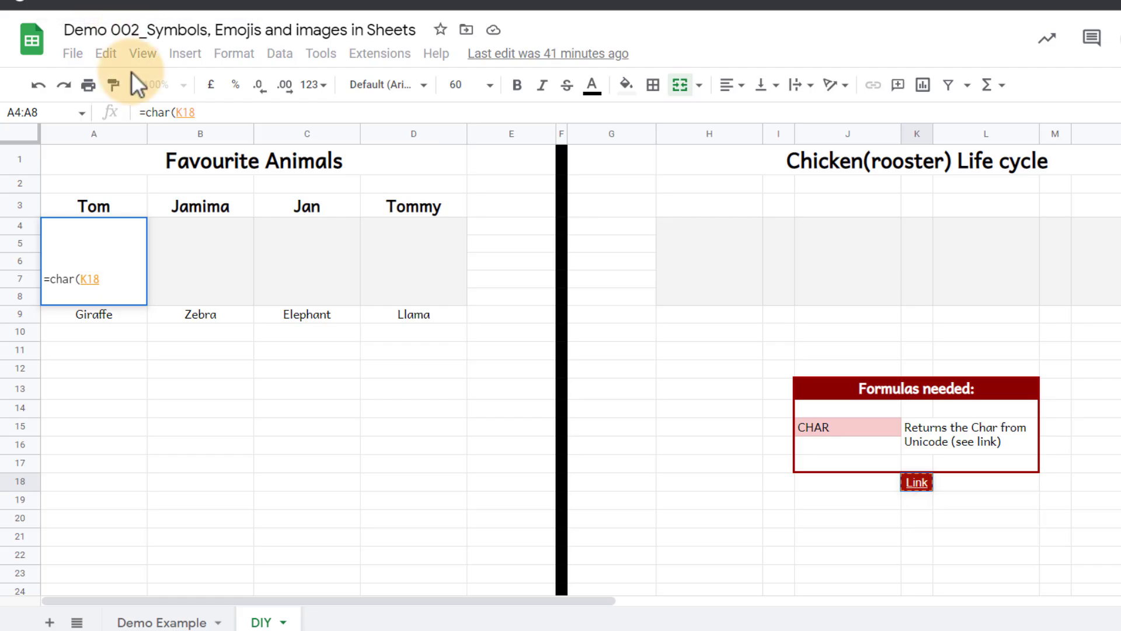
Complete Tom's formula as =char(129426) to show the giraffe, then move to Jamima's cell.
{"action": "left_click", "coordinate": [185, 112]}
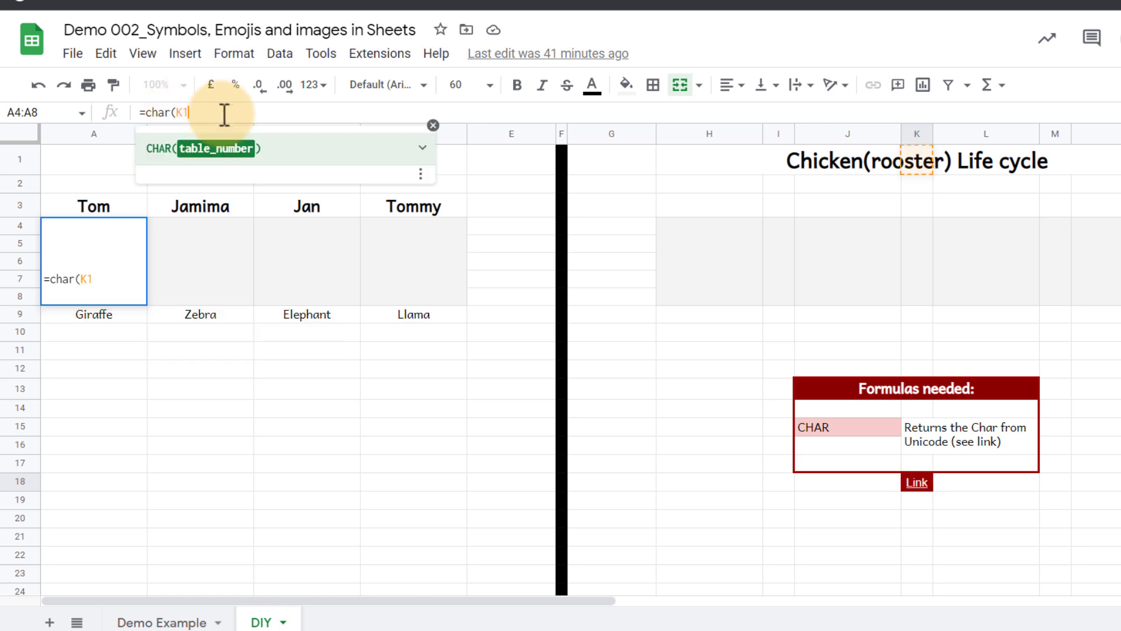
{"action": "type", "text": "29426)"}
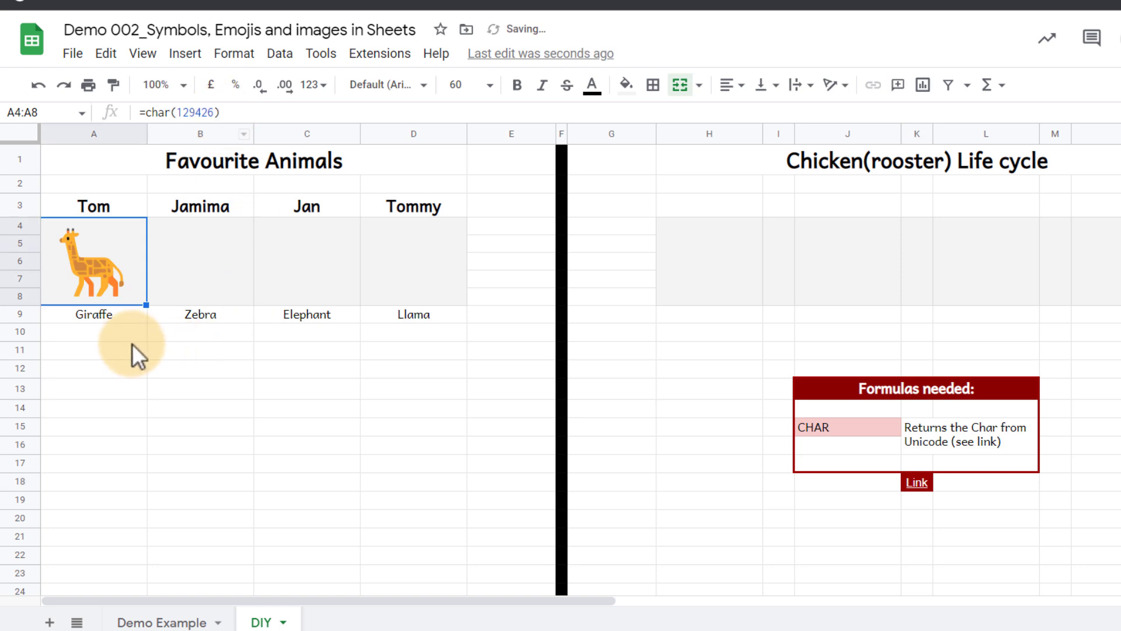
{"action": "mouse_move", "coordinate": [208, 285]}
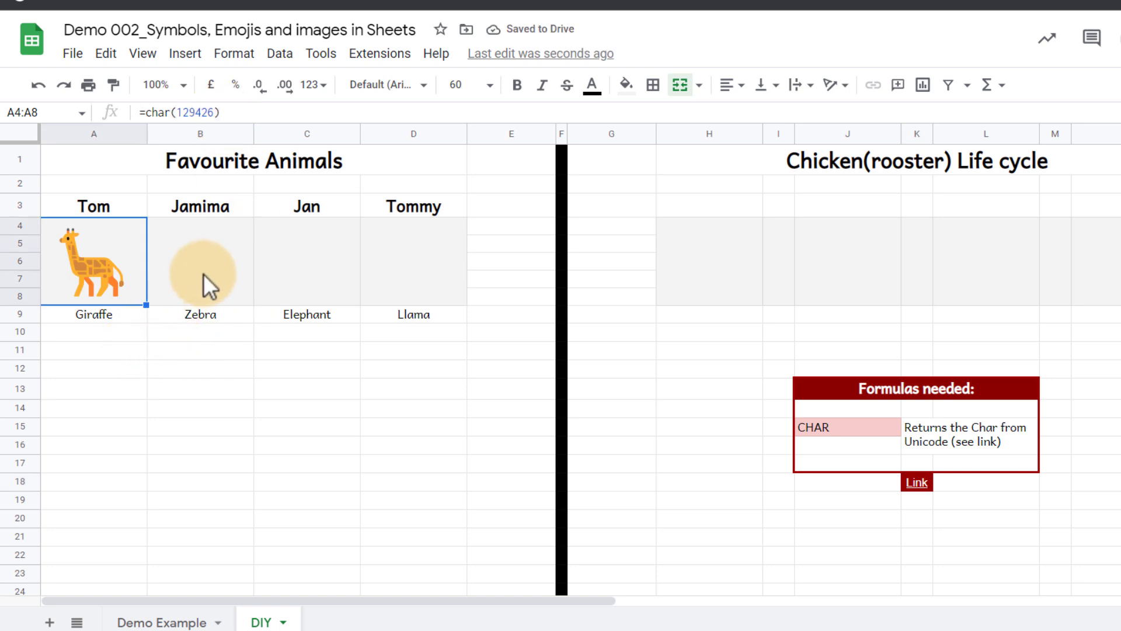
{"action": "left_click", "coordinate": [200, 260]}
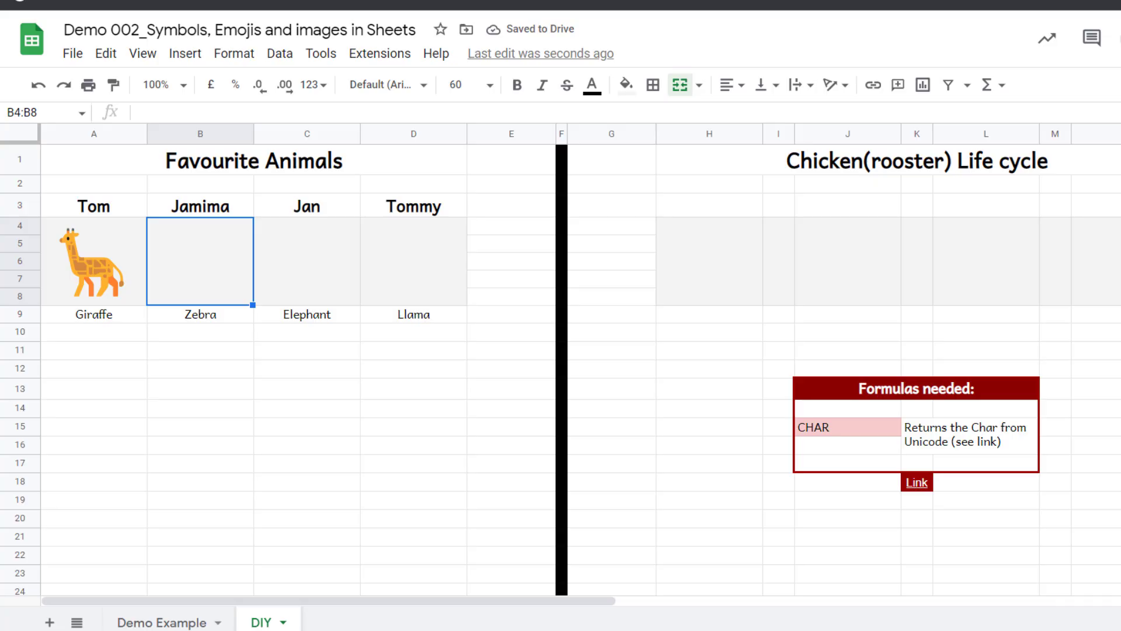
{"action": "left_click", "coordinate": [915, 482]}
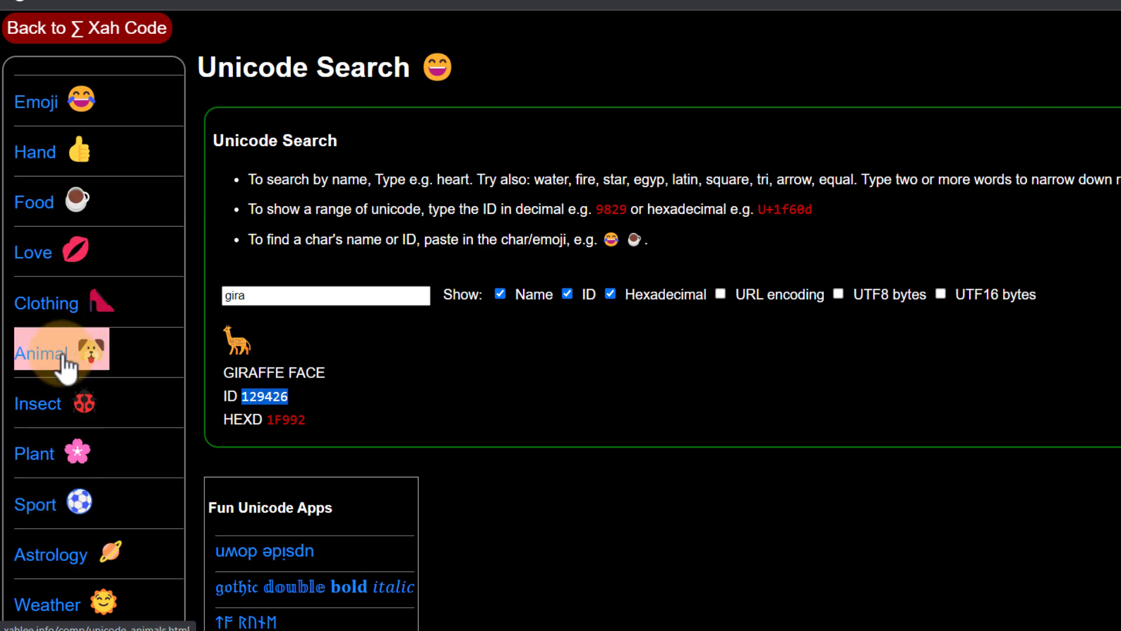
Browse the Animal Emoji category and grab ZEBRA FACE's code 129427.
{"action": "left_click", "coordinate": [43, 352]}
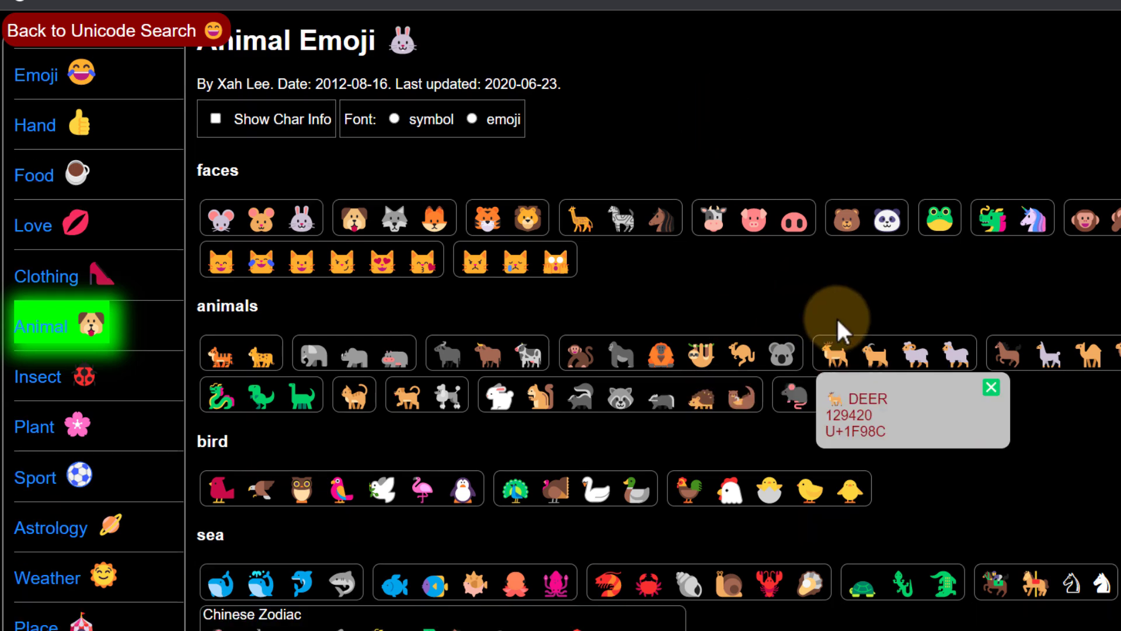
{"action": "mouse_move", "coordinate": [628, 218]}
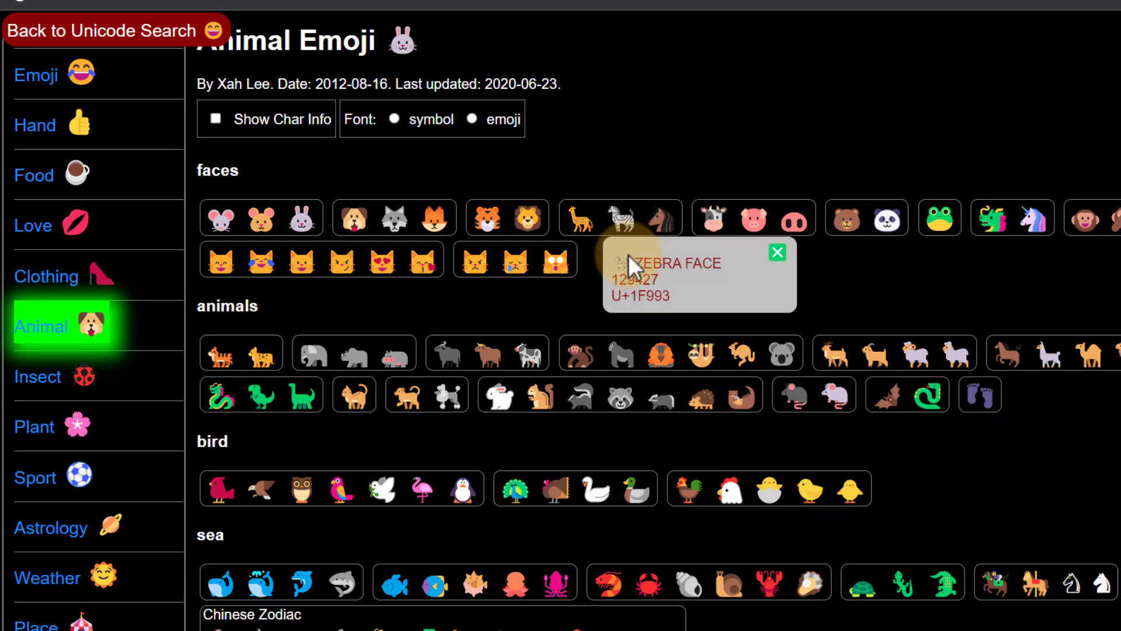
{"action": "double_click", "coordinate": [631, 279]}
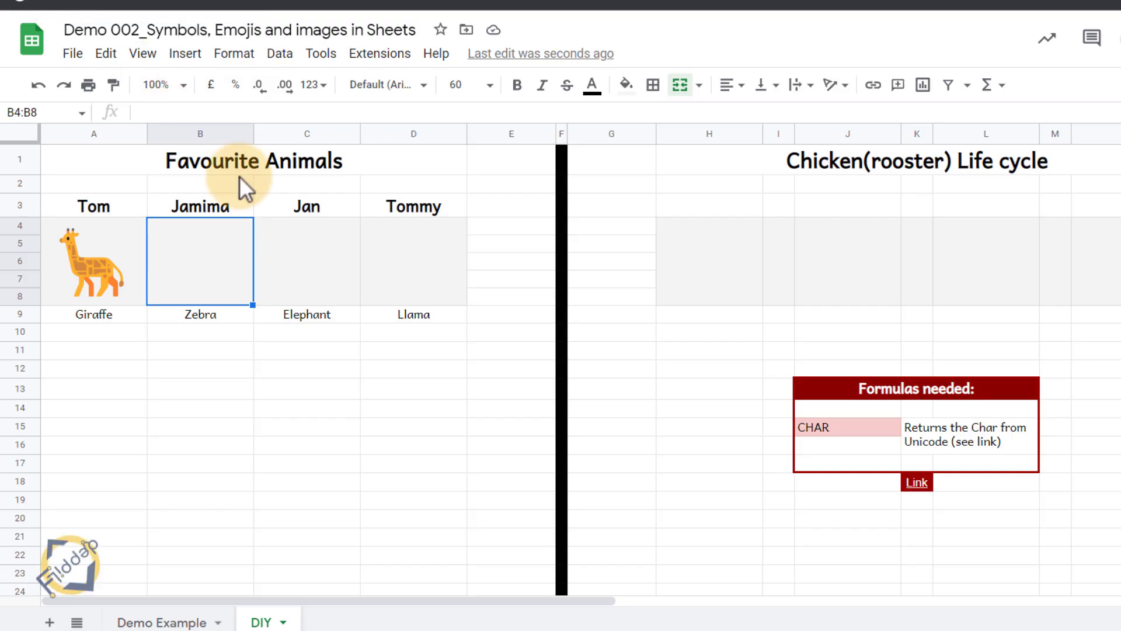
Enter =char(129427) in Jamima's cell to show the zebra emoji.
{"action": "type", "text": "=char"}
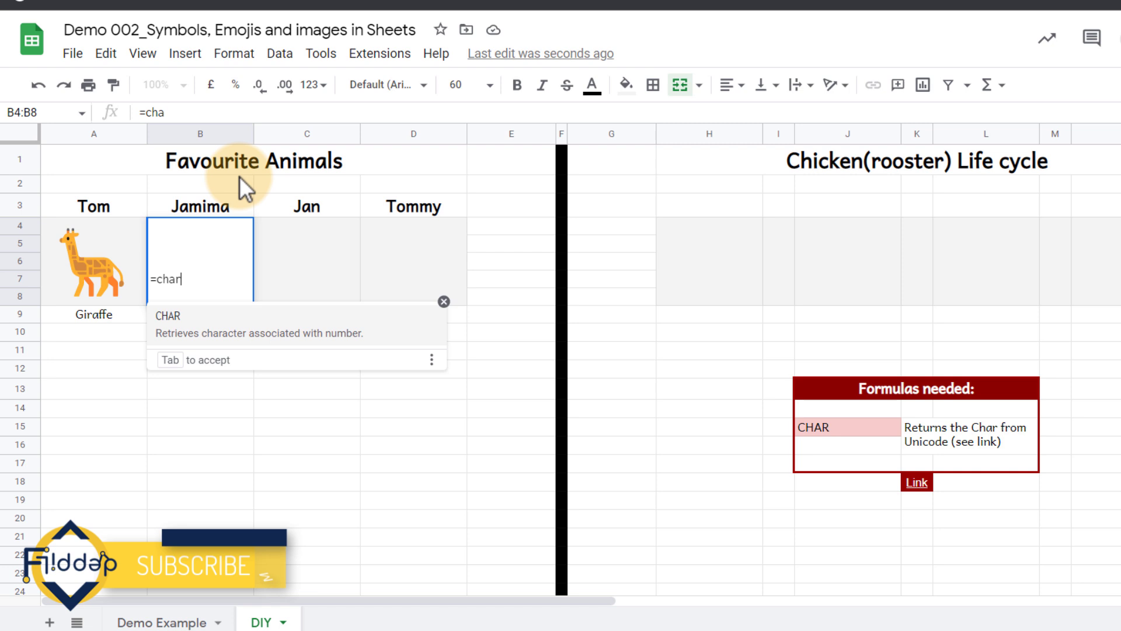
{"action": "type", "text": "(129427"}
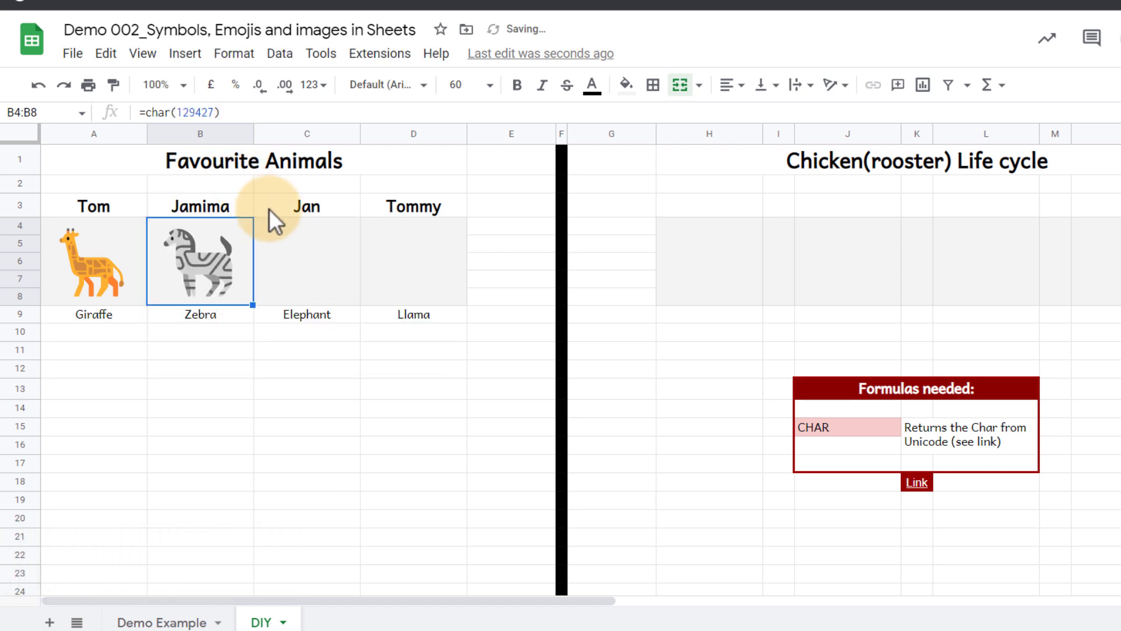
Look up the elephant's code on the Animal Emoji page and enter =char(128024) in Jan's cell.
{"action": "left_click", "coordinate": [916, 483]}
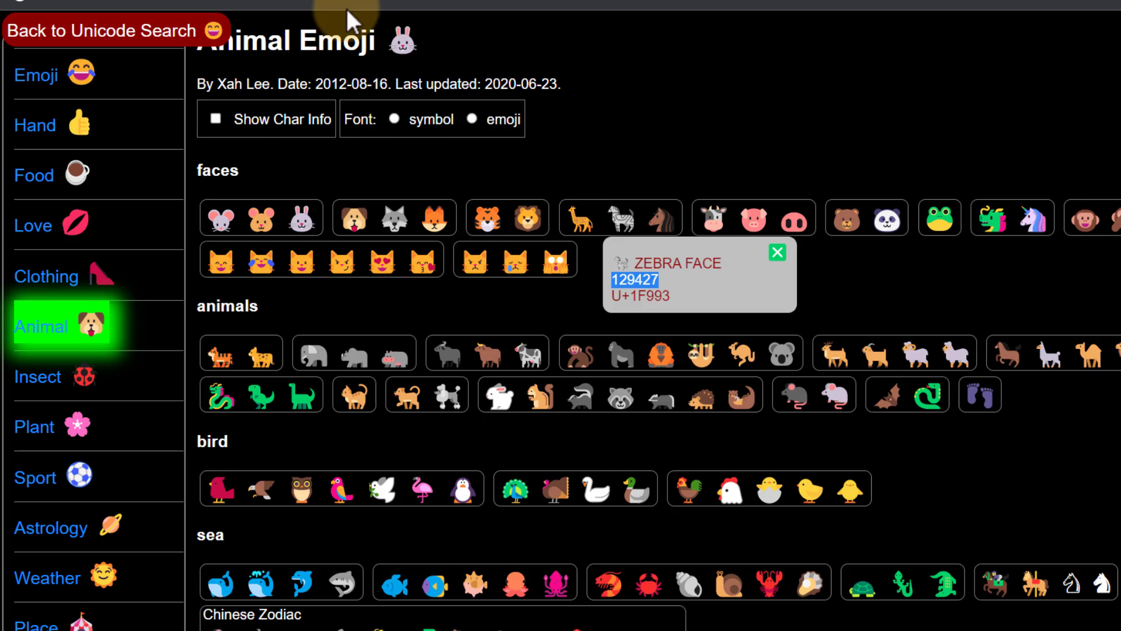
{"action": "left_click", "coordinate": [308, 353]}
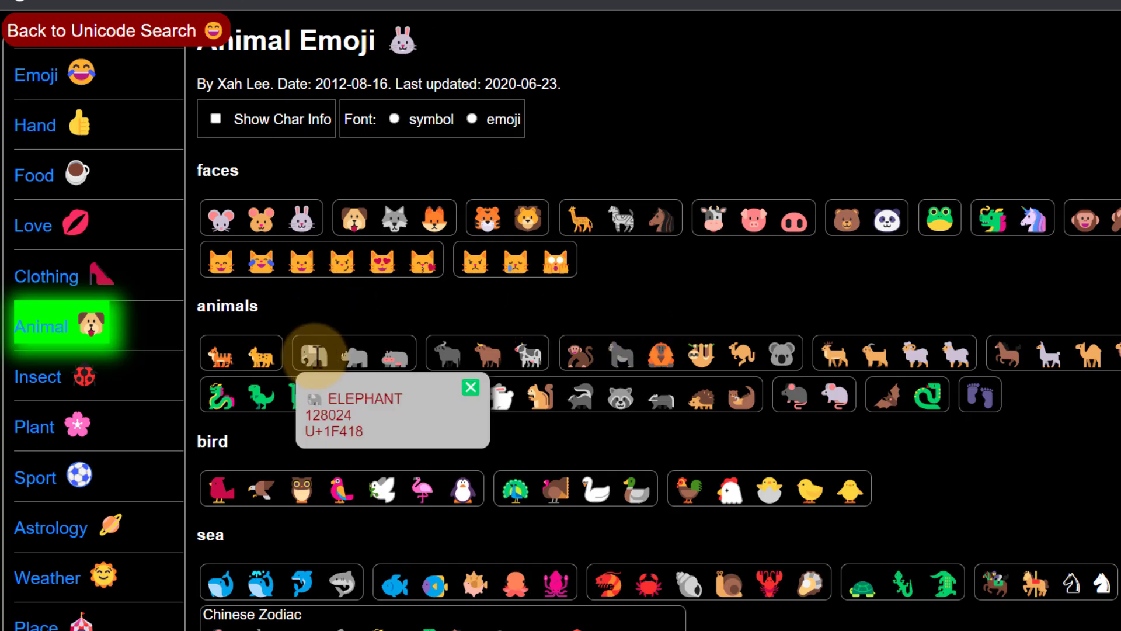
{"action": "double_click", "coordinate": [326, 416]}
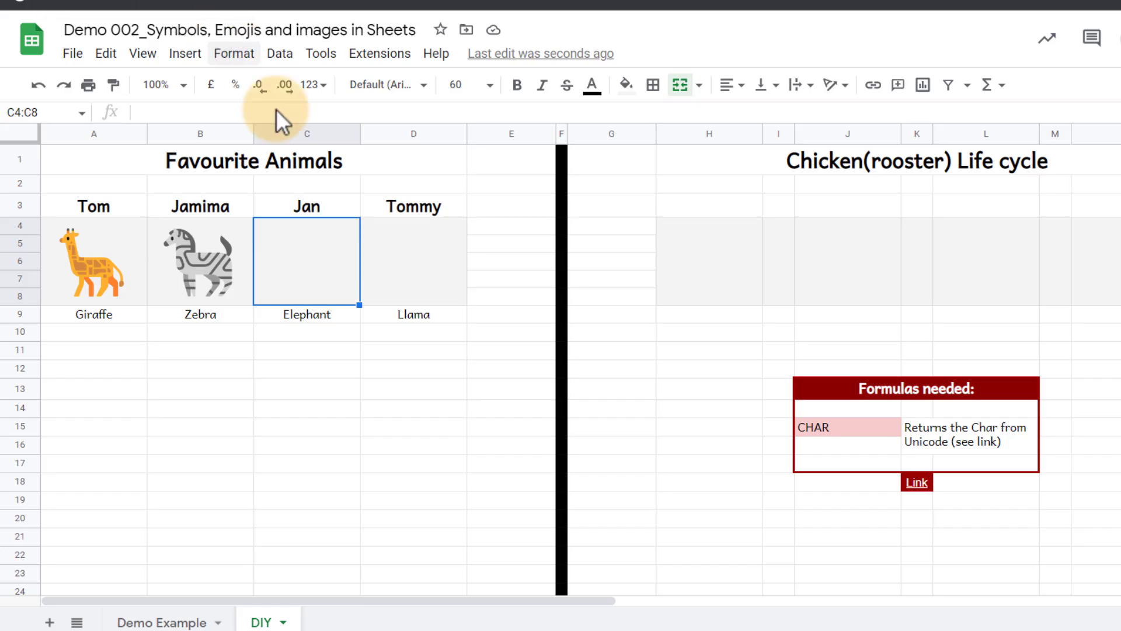
{"action": "type", "text": "=char"}
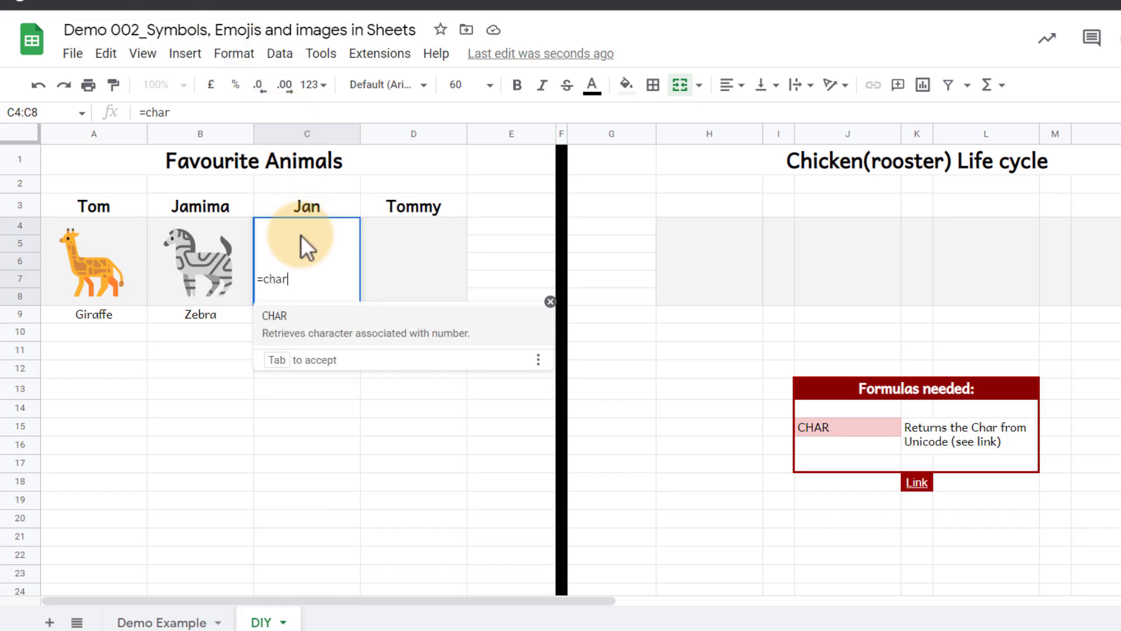
{"action": "type", "text": "(128024"}
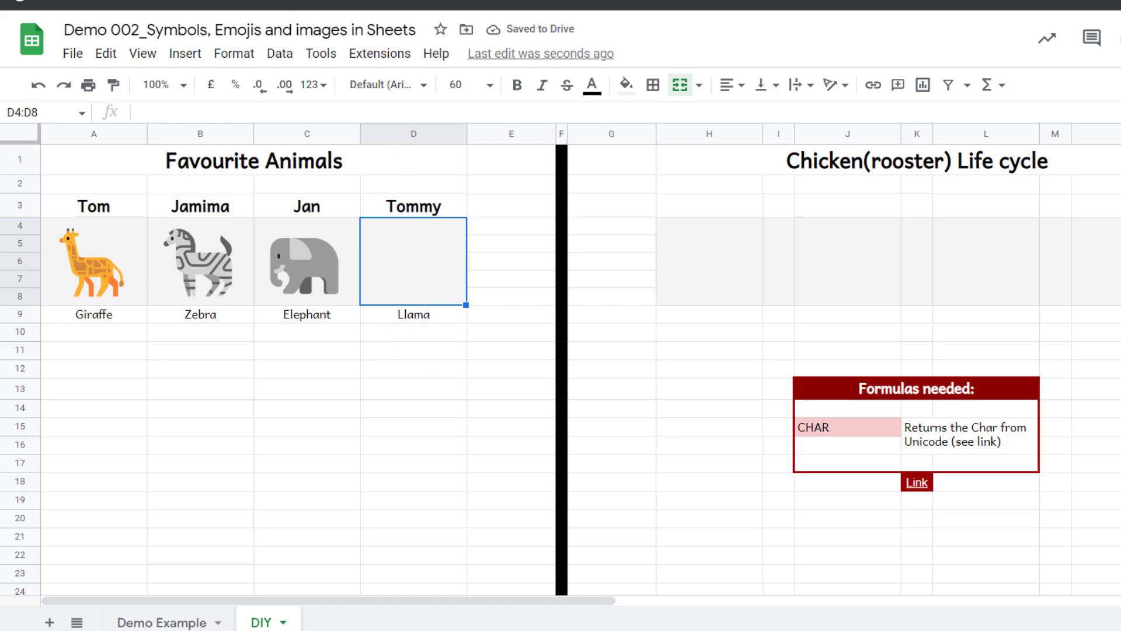
Find the llama's code on the Animal Emoji page and type =char(129433 in Tommy's cell.
{"action": "left_click", "coordinate": [916, 482]}
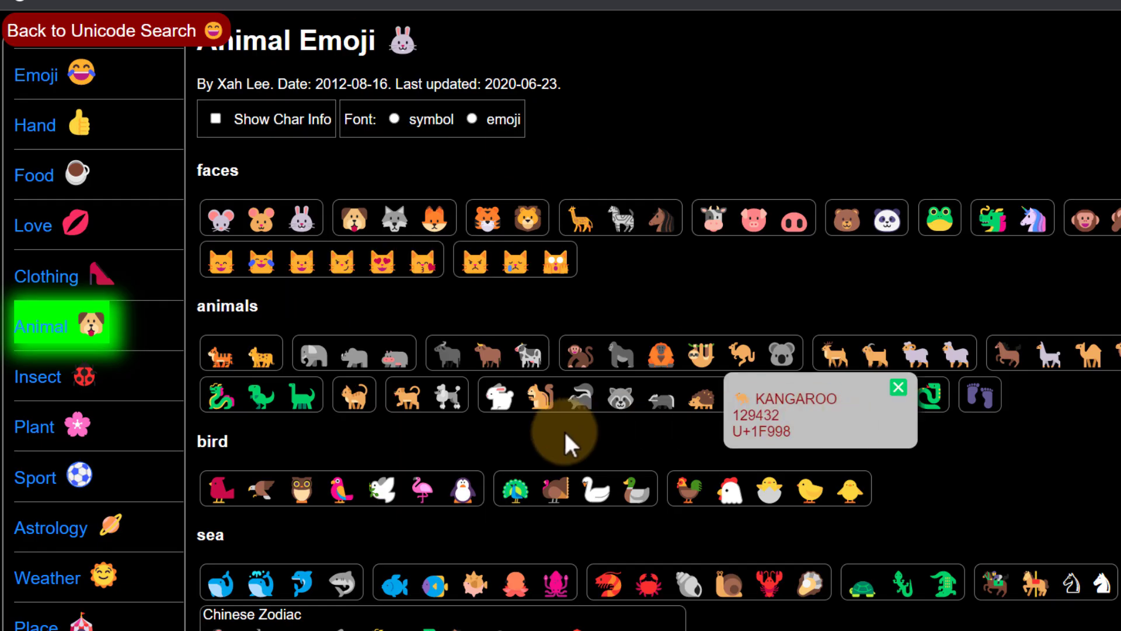
{"action": "scroll", "scroll_direction": "down", "scroll_amount": 3}
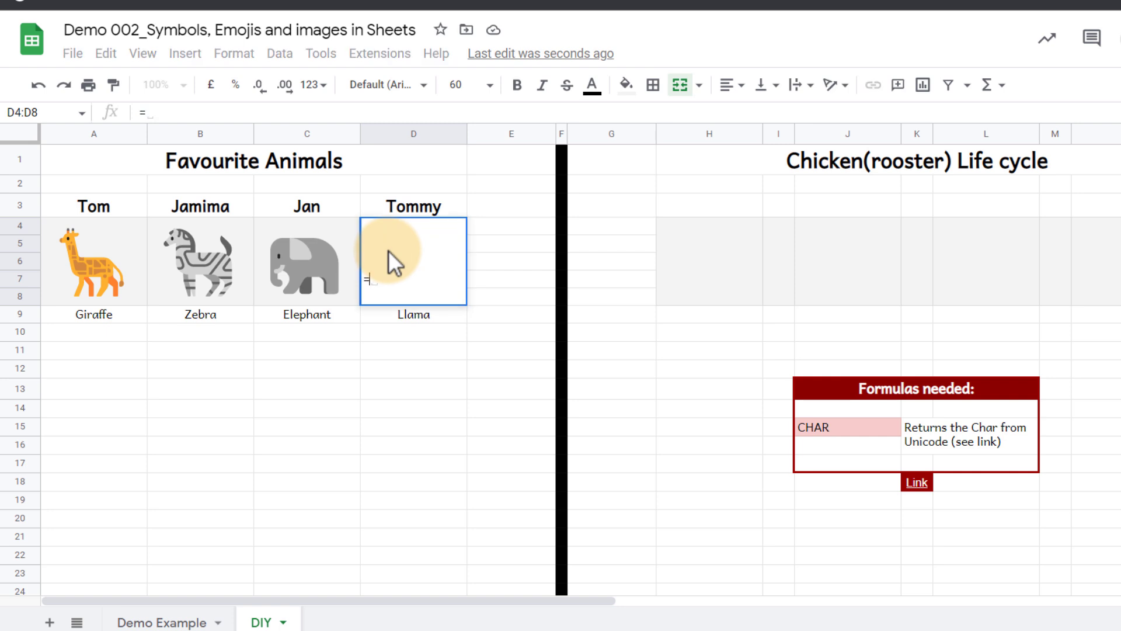
{"action": "type", "text": "char(129433"}
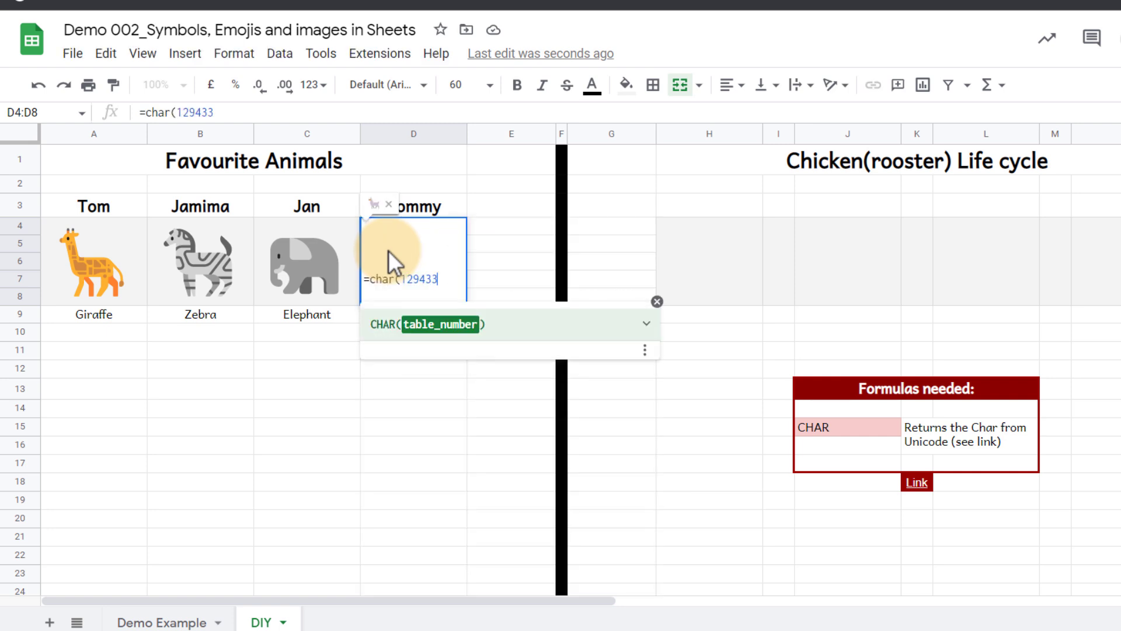